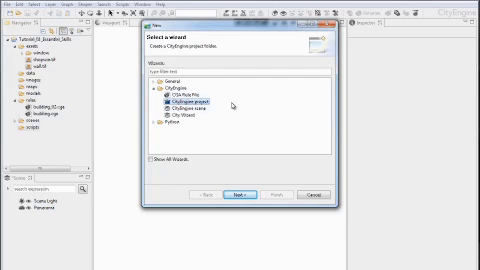
# Create the CityEngine project 'MyFirstCity' in the default workspace location
pyautogui.click(244, 196)
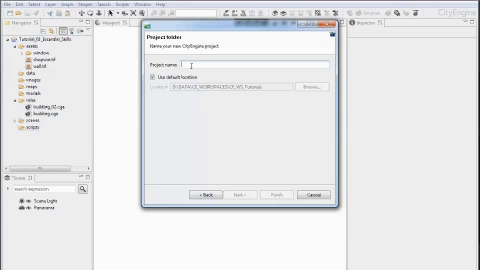
pyautogui.write('My')
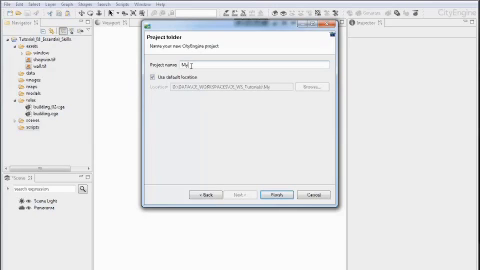
pyautogui.write('MyFirstCity')
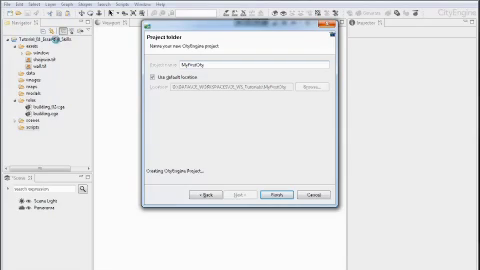
pyautogui.click(277, 196)
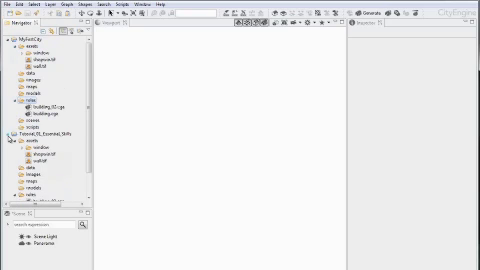
# Create the new scene myFirstScene.cej, saving changes to the previously open scene
pyautogui.click(8, 132)
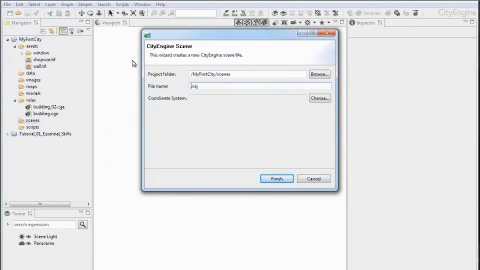
pyautogui.write('myFirst.cga')
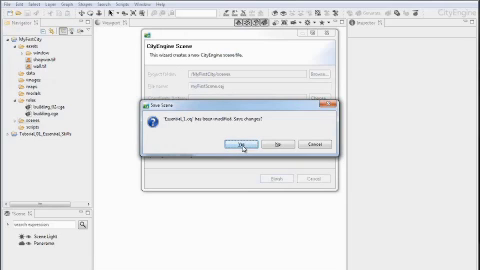
pyautogui.click(233, 149)
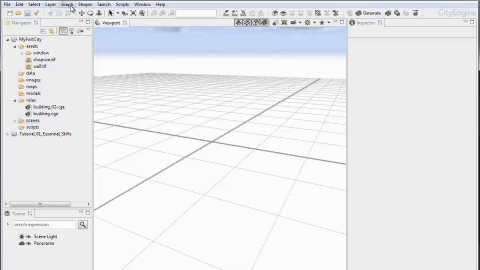
# Grow 500 streets with ORGANIC major and RASTER minor patterns, then close Grow Streets
pyautogui.click(96, 5)
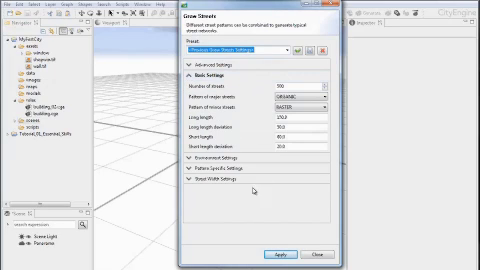
pyautogui.click(281, 256)
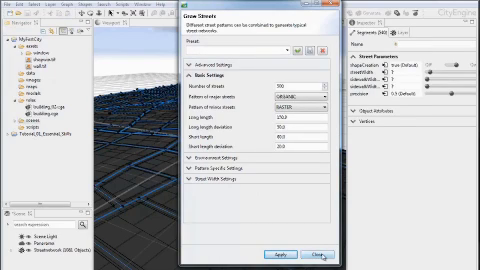
pyautogui.click(314, 249)
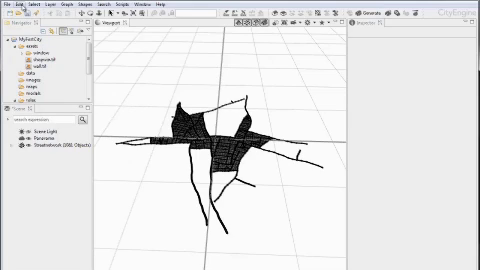
# Show the General > Navigation Devices > Mouse page in Preferences
pyautogui.click(40, 5)
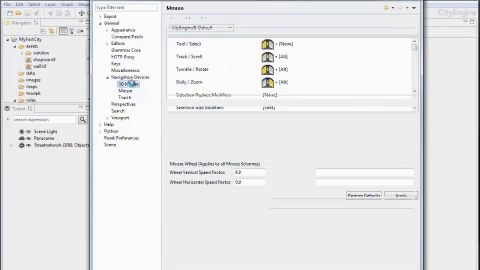
pyautogui.click(130, 86)
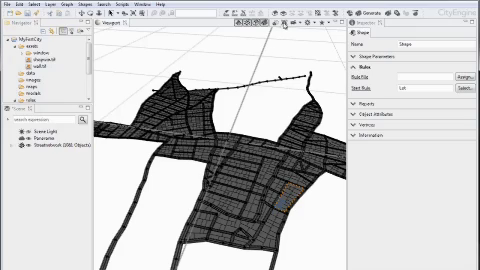
pyautogui.moveTo(285, 28)
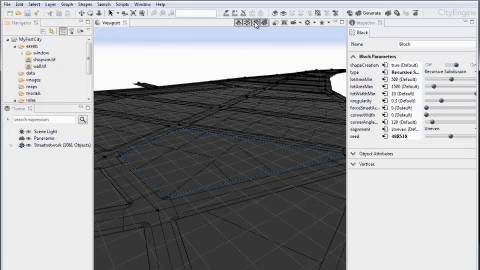
pyautogui.moveTo(258, 23)
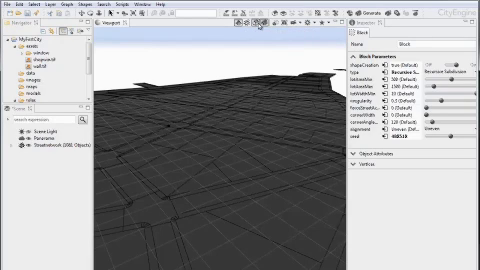
pyautogui.moveTo(258, 28)
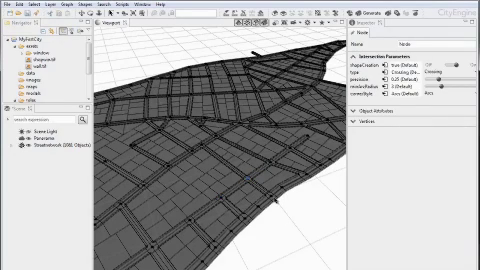
# Deselect the street intersection so its parameters leave the Inspector
pyautogui.click(252, 185)
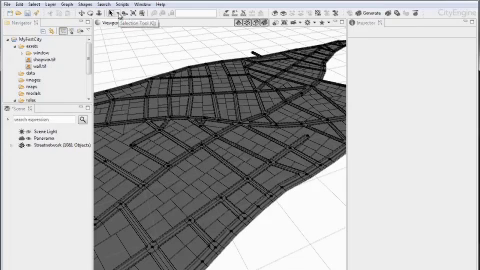
# Switch to the Selection Tool (Q) for picking scene objects
pyautogui.click(100, 22)
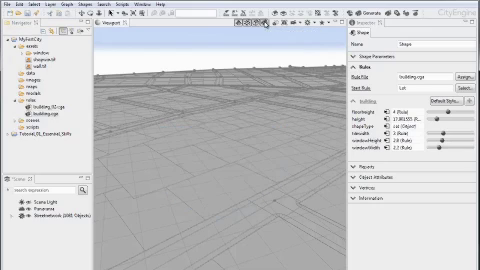
pyautogui.moveTo(227, 193)
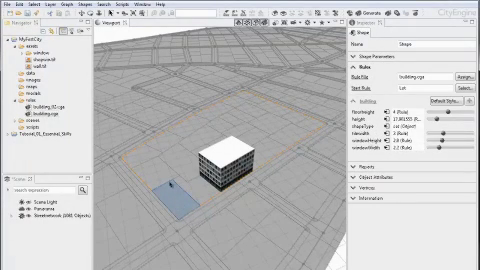
pyautogui.rightClick(230, 160)
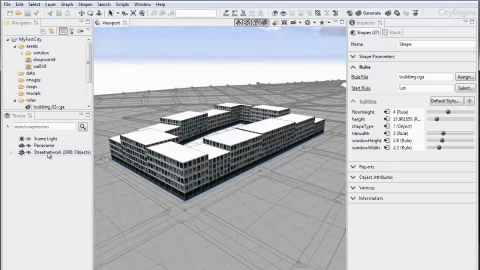
# Right-click the 27 selected lots to generate their buildings
pyautogui.rightClick(40, 160)
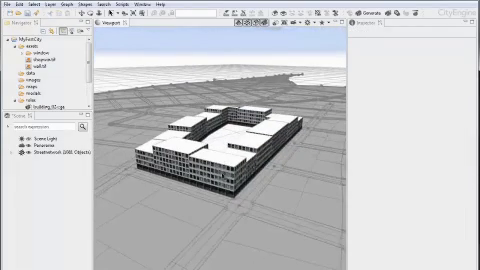
pyautogui.rightClick(205, 175)
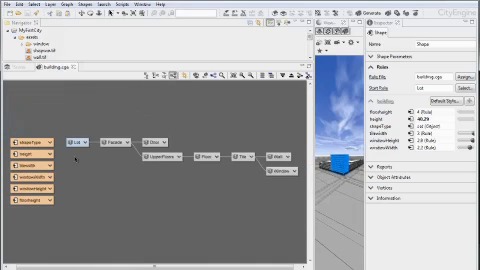
pyautogui.click(79, 138)
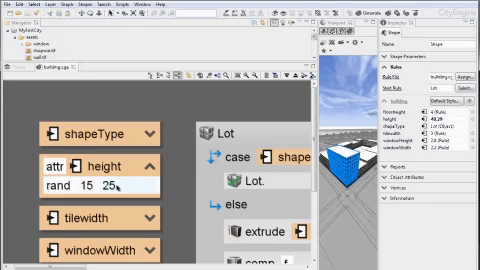
# Change the height attribute's range from rand 15 25 to rand 35 45
pyautogui.doubleClick(74, 184)
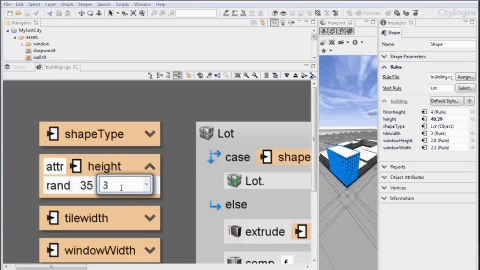
pyautogui.write('45')
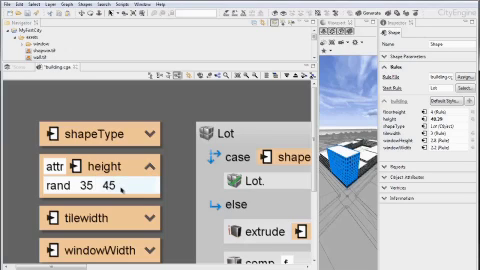
pyautogui.moveTo(125, 105)
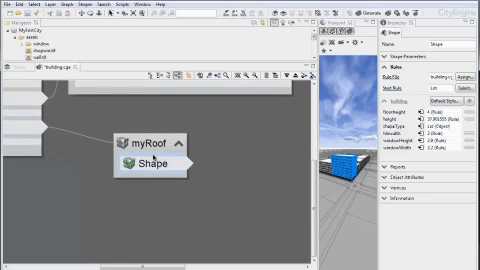
pyautogui.rightClick(155, 163)
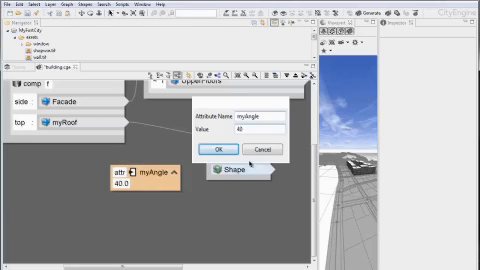
# Confirm the myAngle attribute at 40 and open the roofHip angle's value choices
pyautogui.click(214, 149)
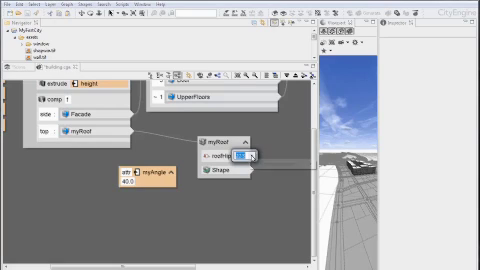
pyautogui.click(250, 155)
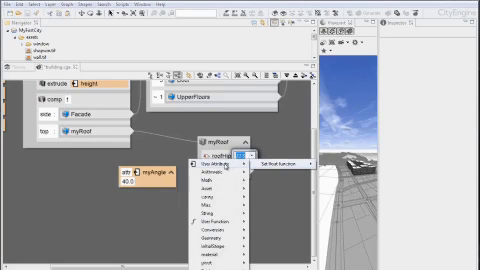